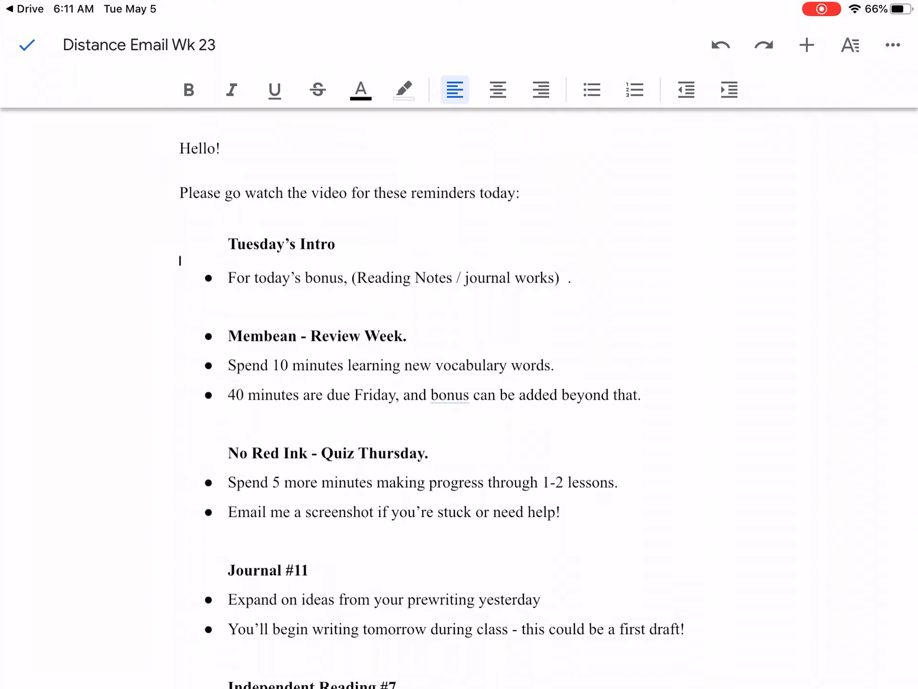
scroll(down, 3)
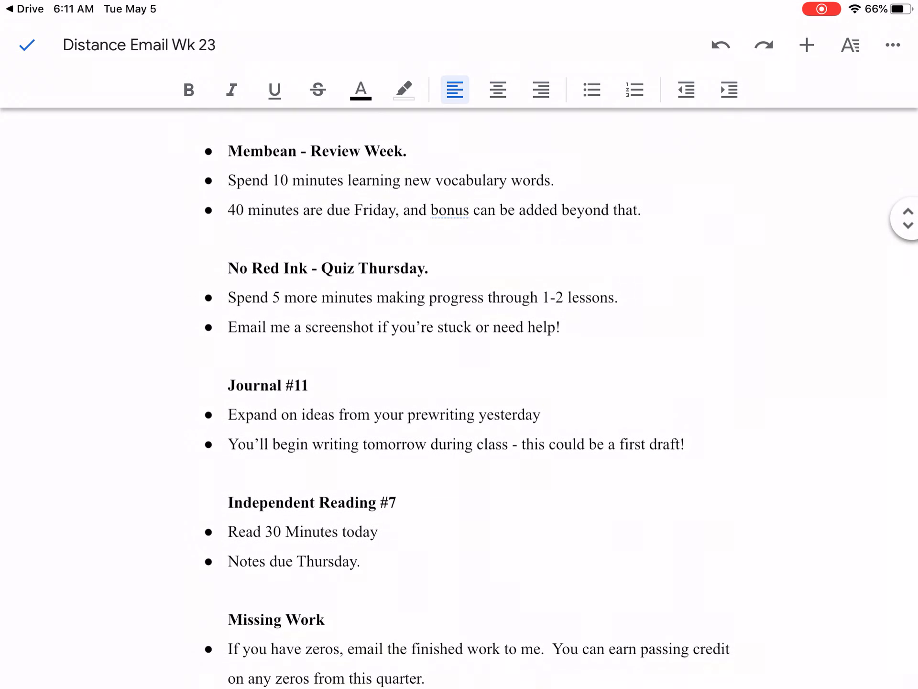